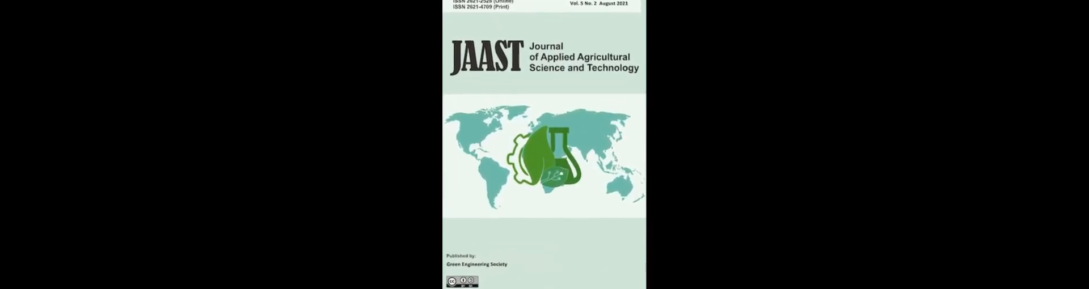
pyautogui.scroll(-3)
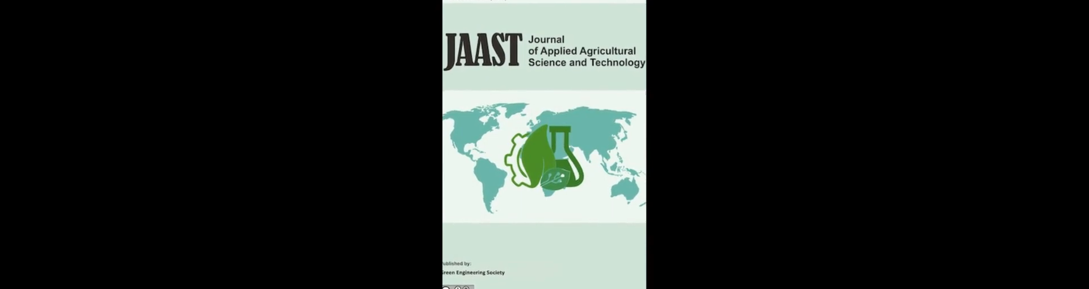